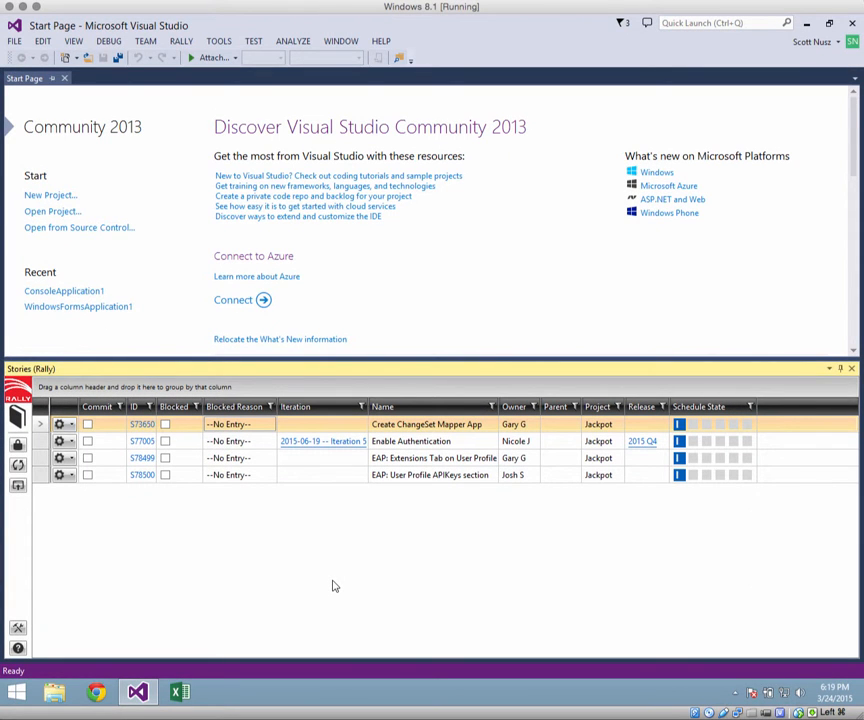
- Select story S77005, Enable Authentication, and bring up its Actions menu
left_click(142, 442)
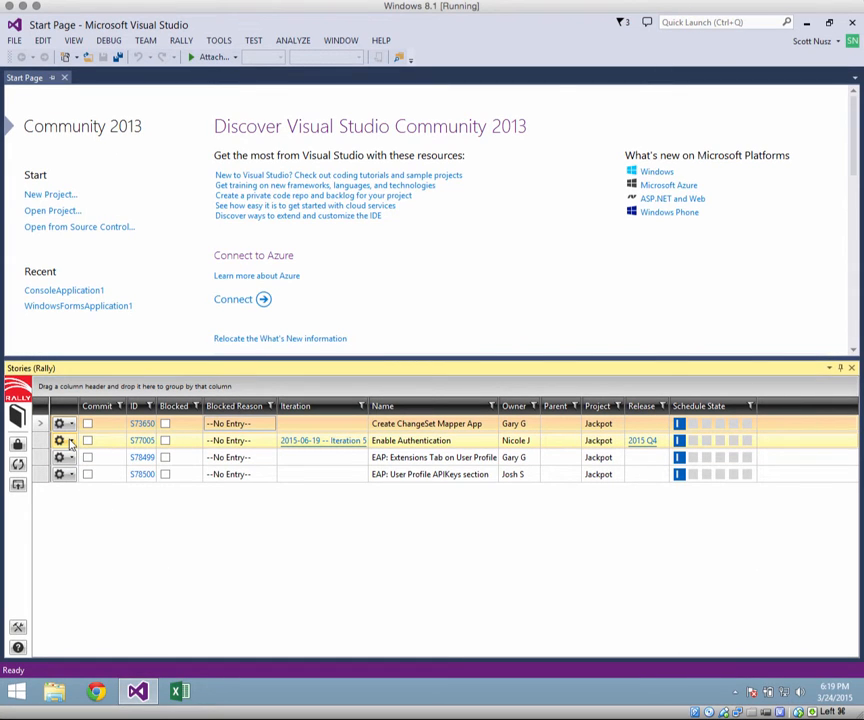
mouse_move(60, 456)
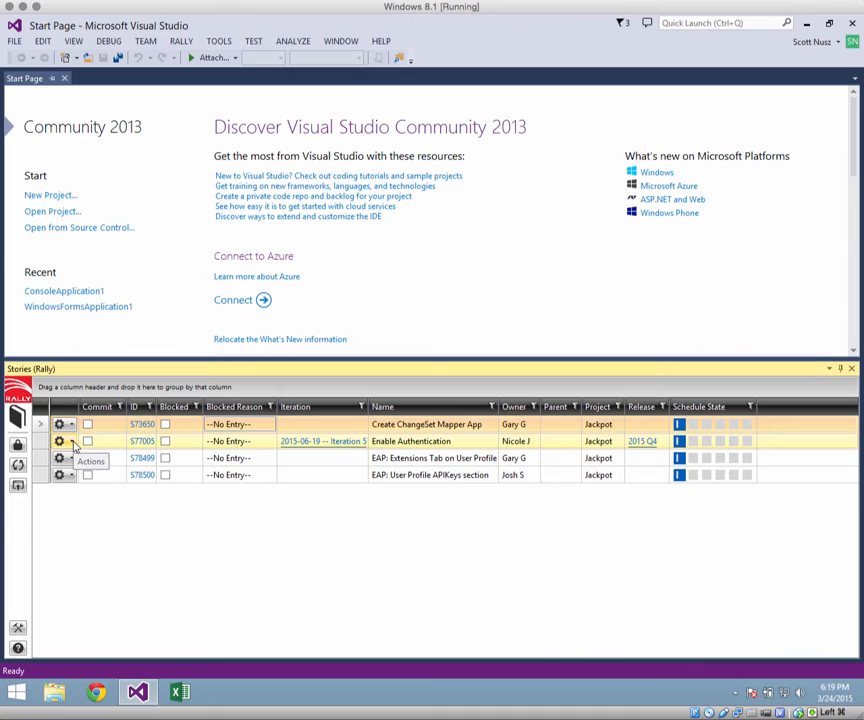
left_click(60, 442)
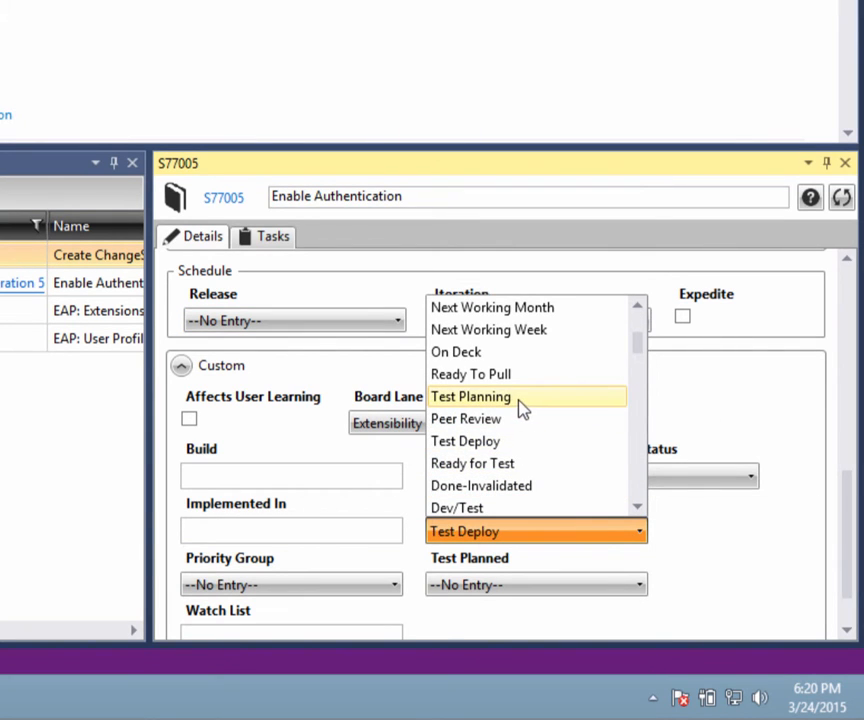
- View story S77005's details: schedule state, 8.00 plan estimate and project Jackpot
left_click(470, 396)
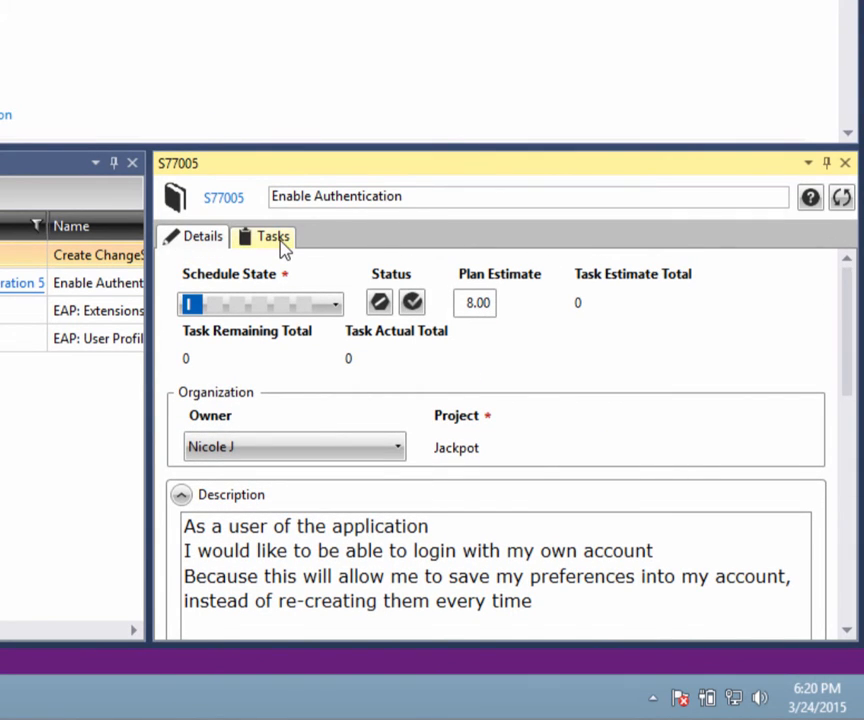
- Show story S77005's Tasks list, currently empty
left_click(272, 236)
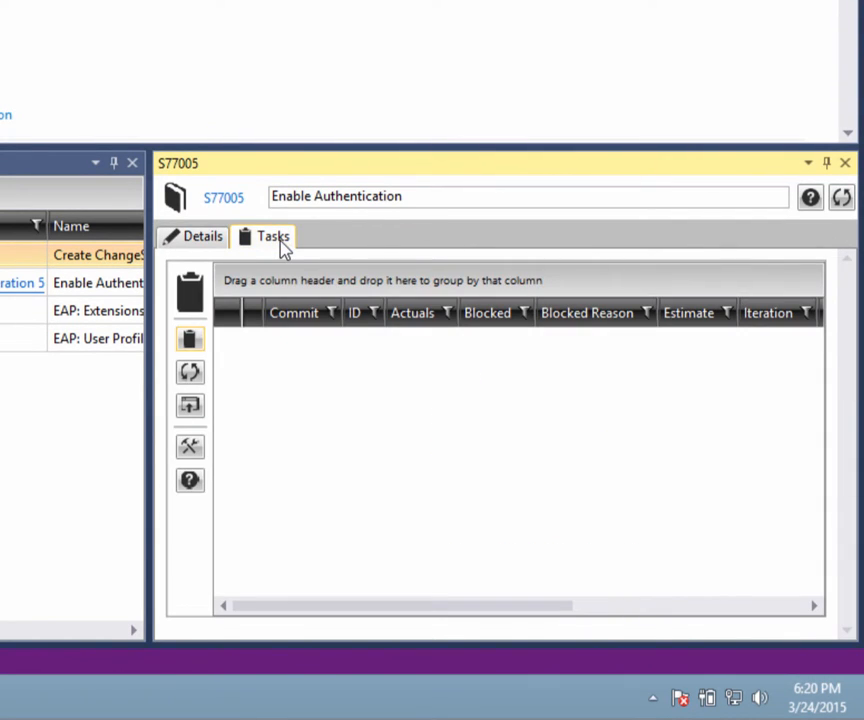
mouse_move(260, 366)
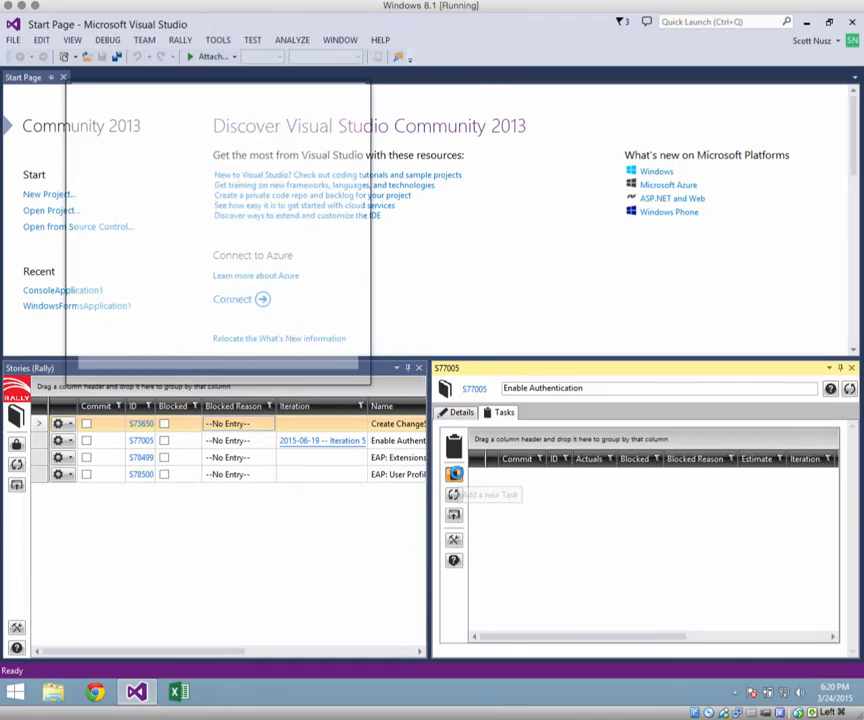
- Create New Task 1 for story S77005 and start another task
left_click(454, 474)
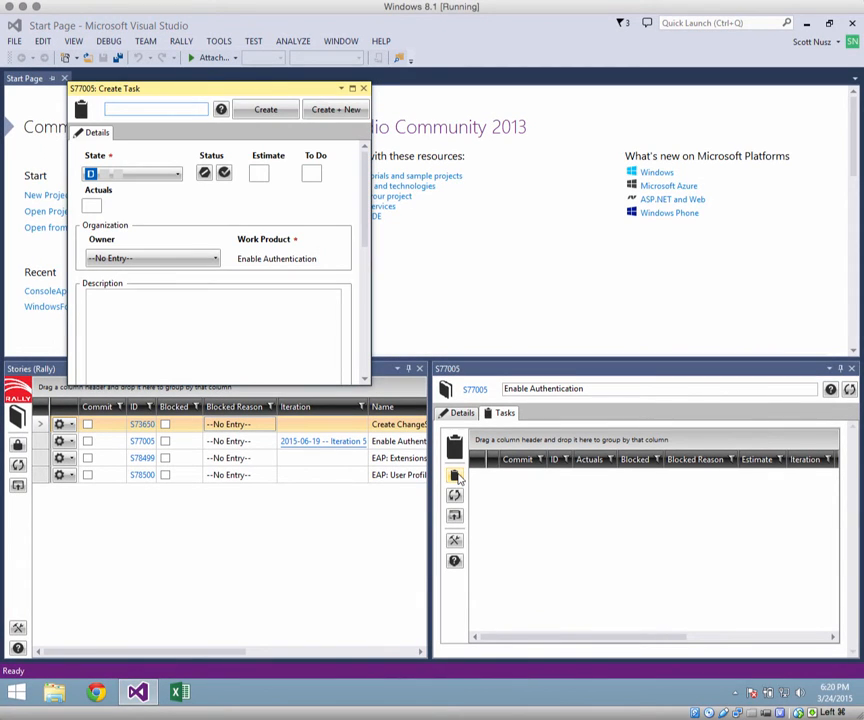
left_click(156, 108)
type("New Task 1")
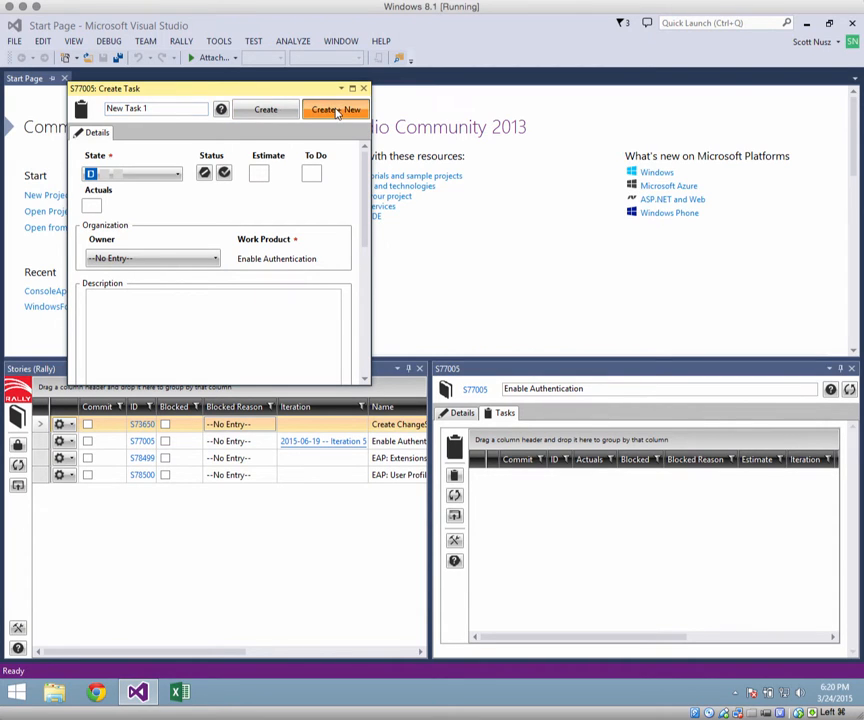
left_click(336, 108)
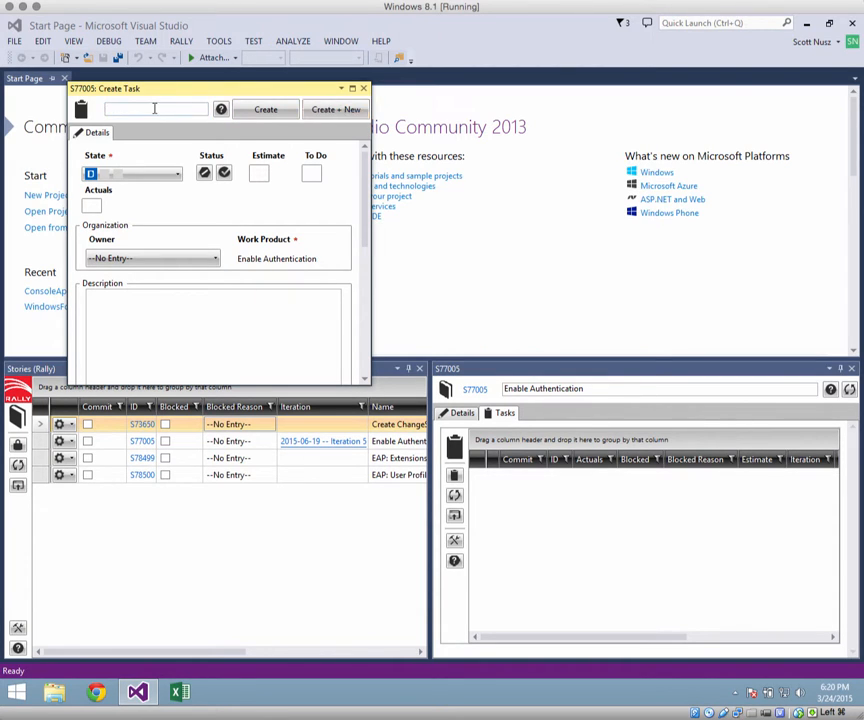
- Create New Task 2 with estimate 2.00 and description Testing, then start another
type("New Task")
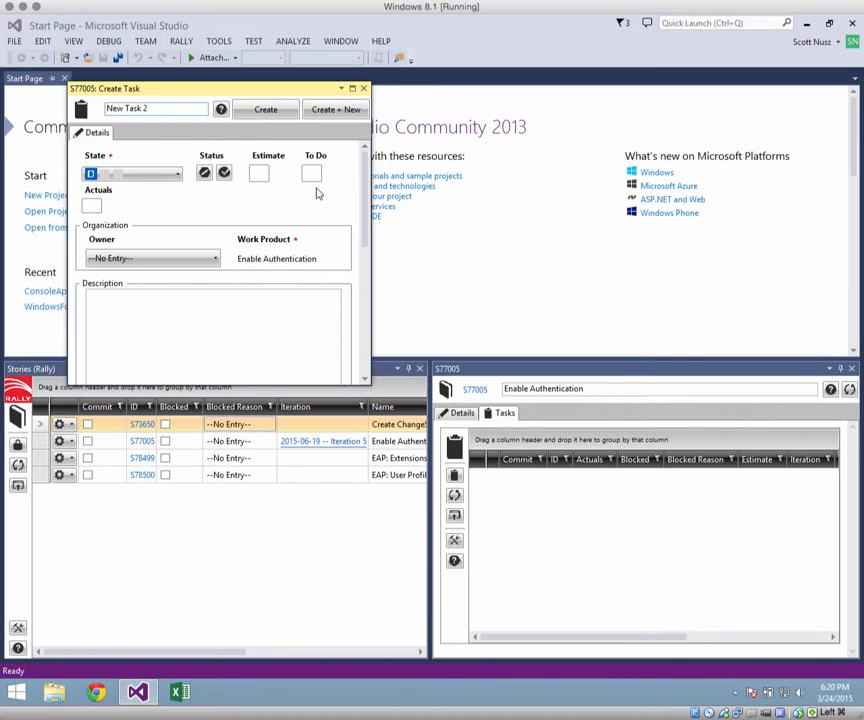
type("2.00")
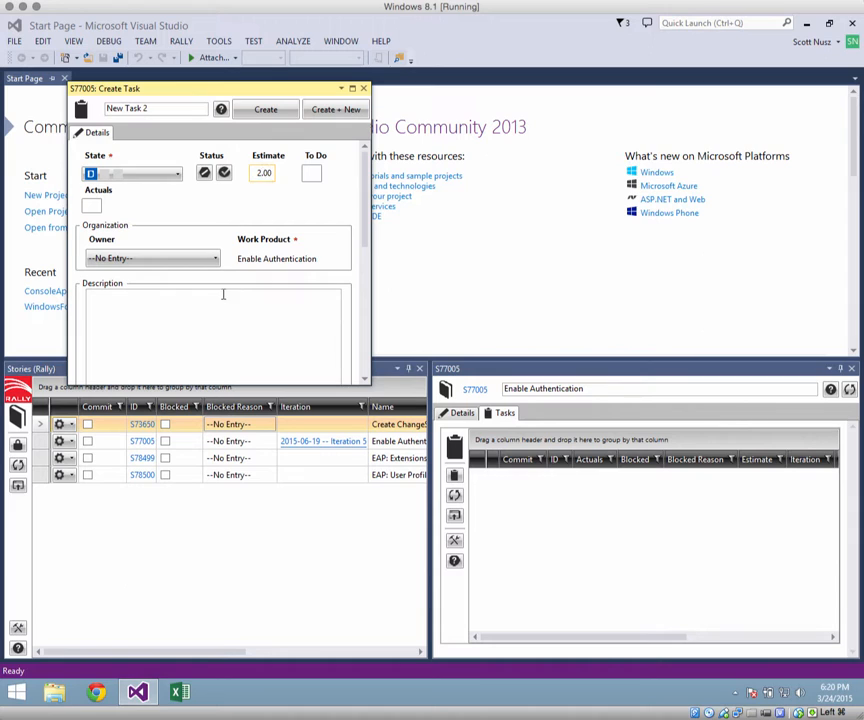
type("Testing")
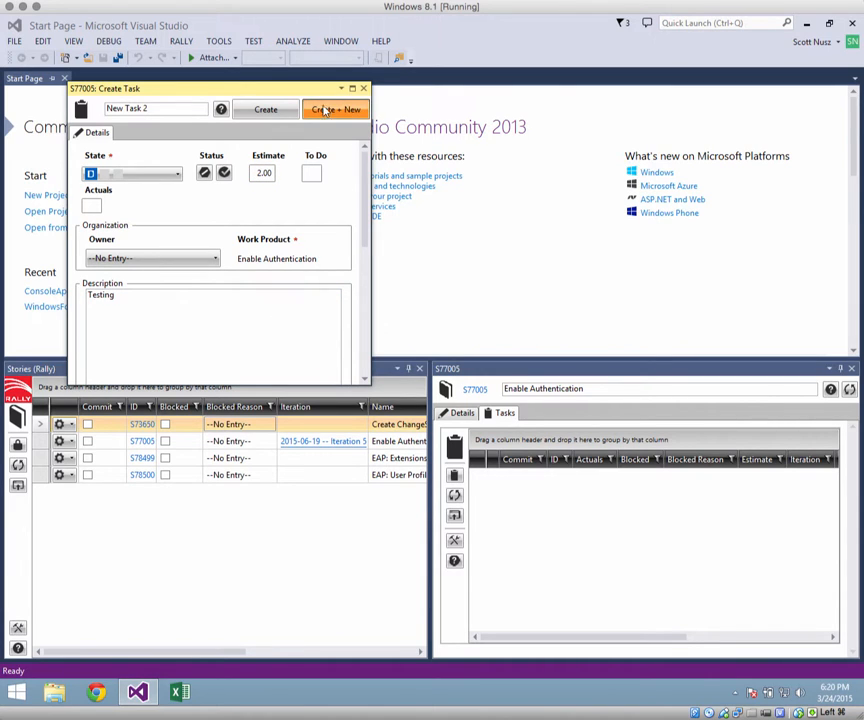
left_click(336, 108)
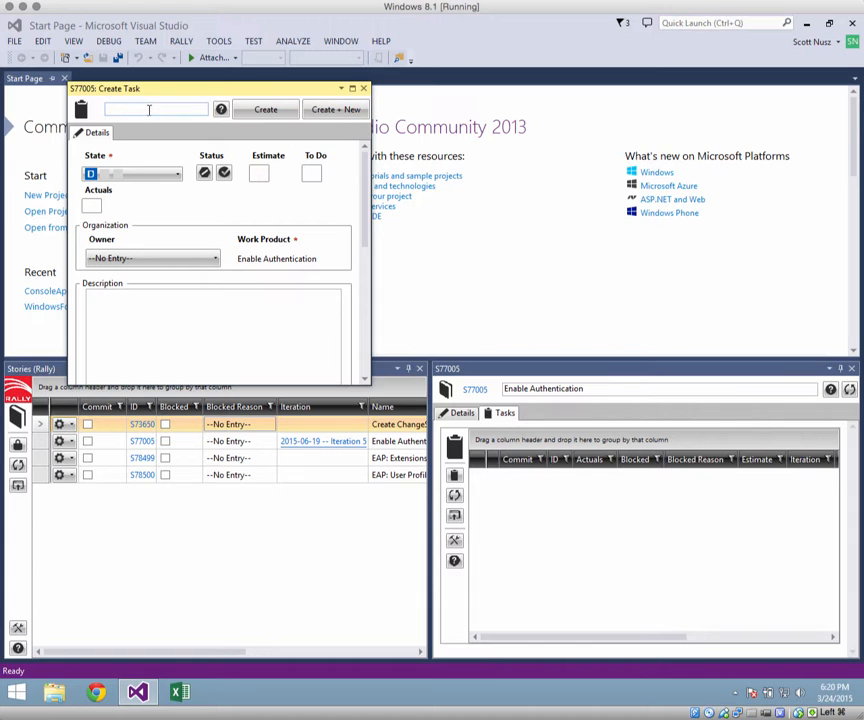
- Create New Task 3 with a 2.00 estimate and close its details
type("N")
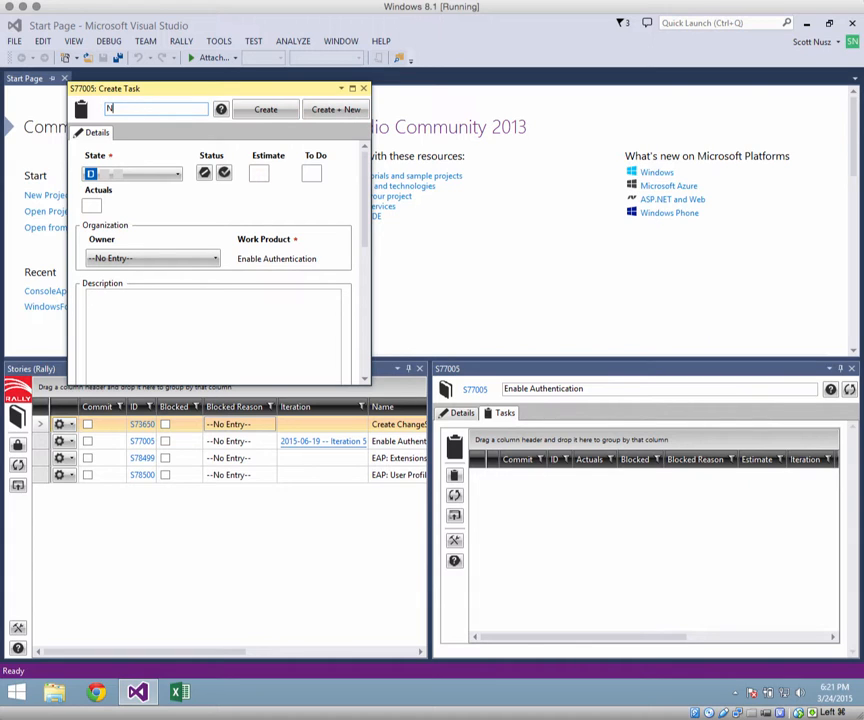
type("ew Task 3")
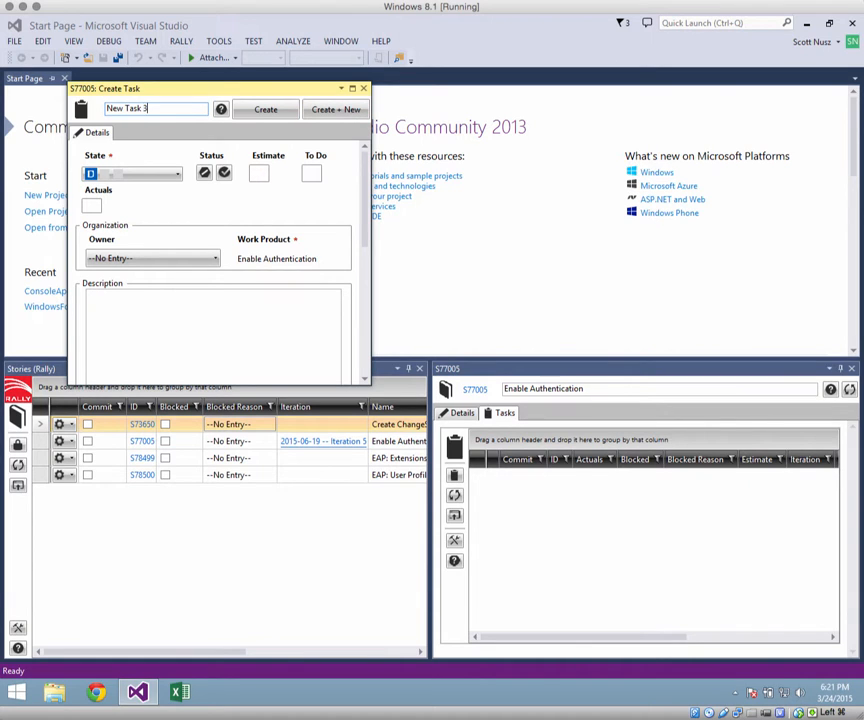
left_click(260, 172)
type("2")
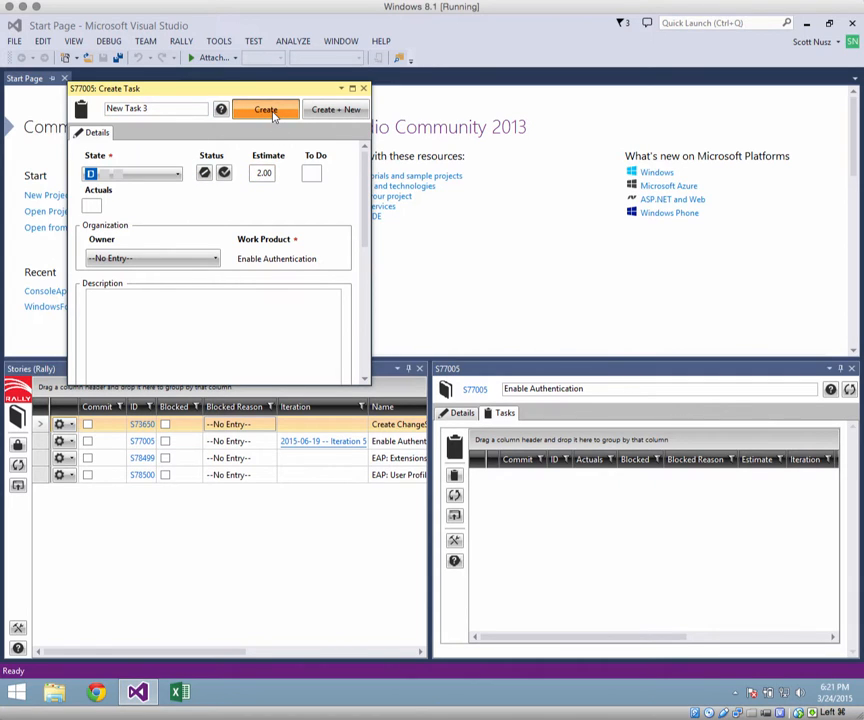
left_click(264, 108)
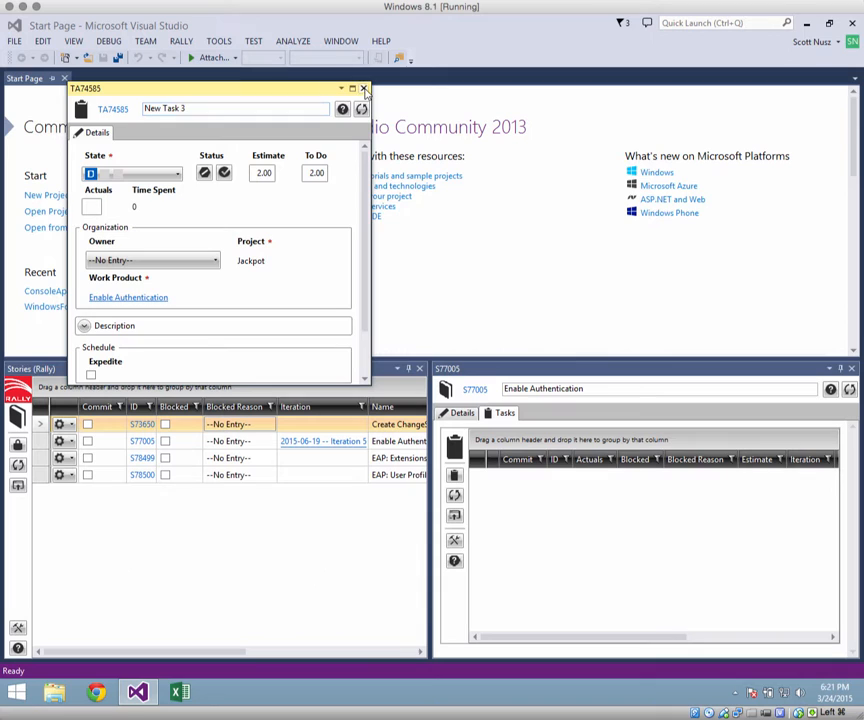
left_click(364, 88)
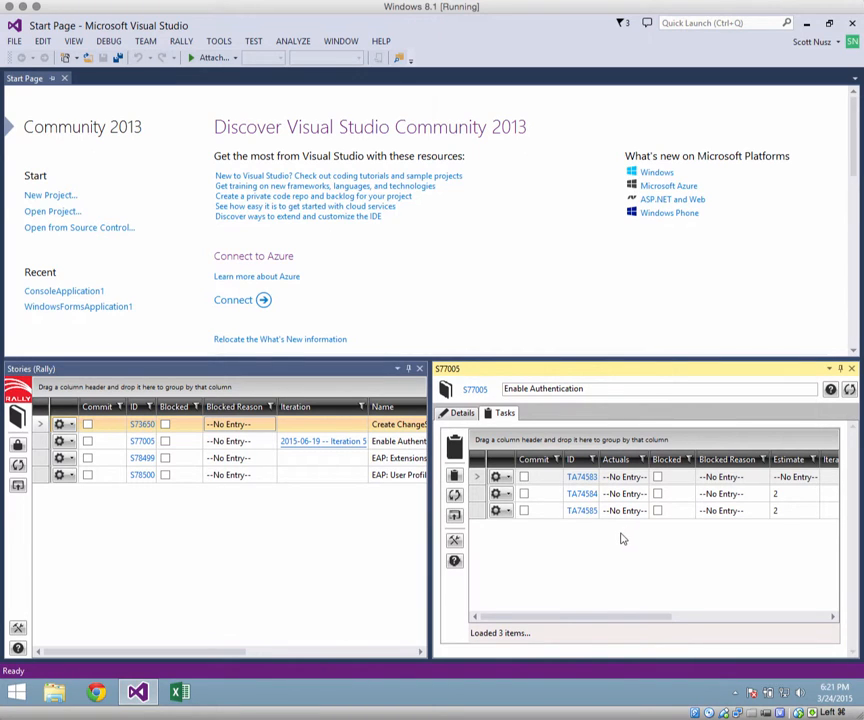
mouse_move(536, 522)
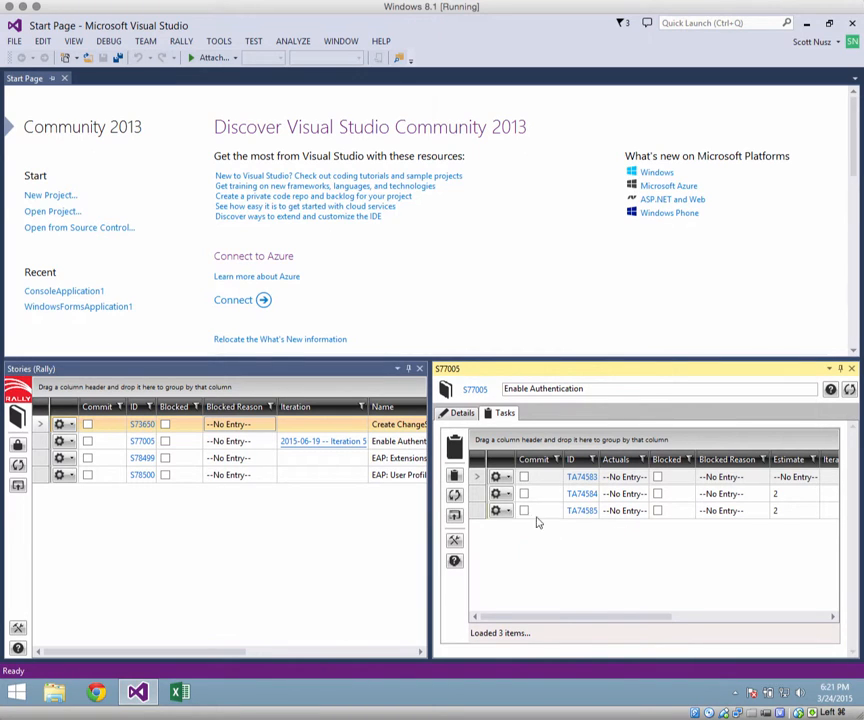
- Open New Task 1's details showing project Jackpot and work product Enable Authentication
right_click(500, 476)
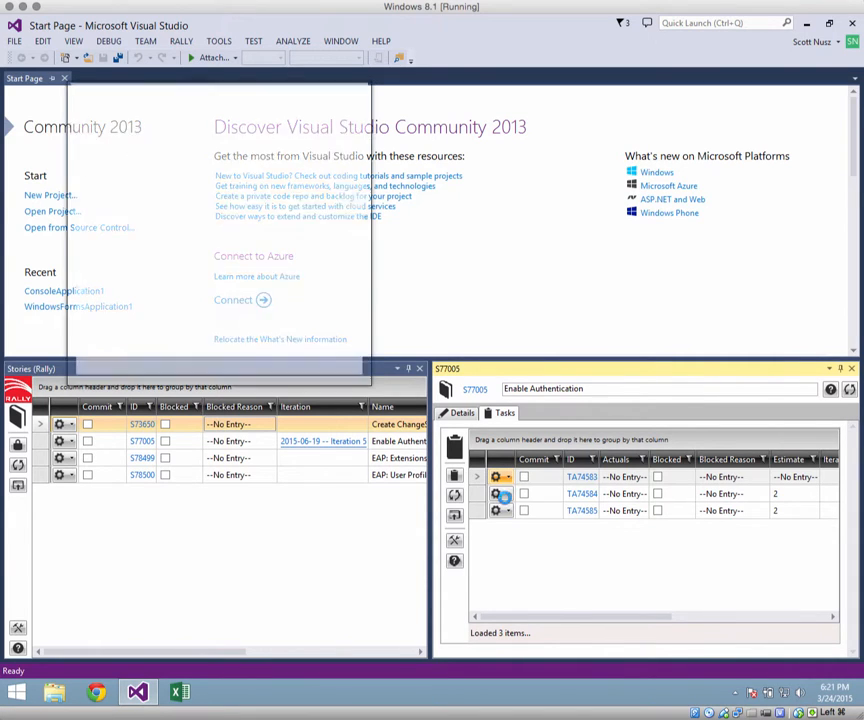
double_click(502, 476)
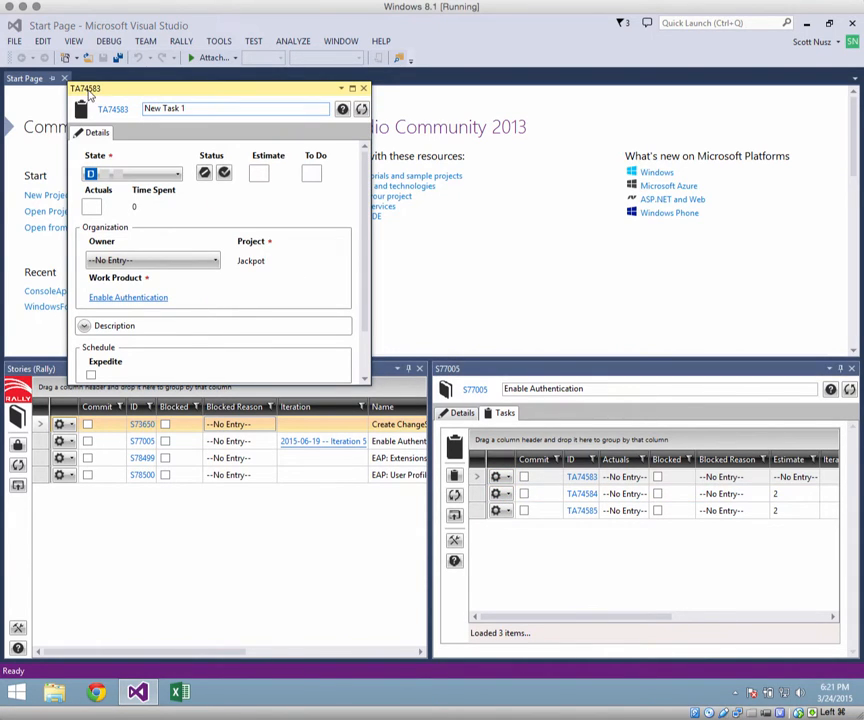
mouse_move(364, 88)
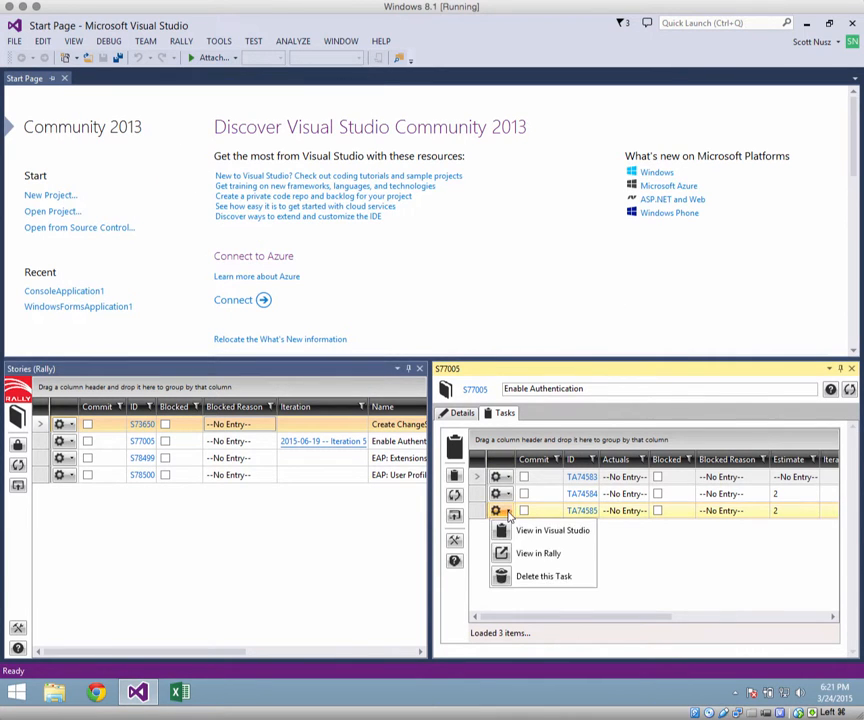
- Delete New Task 3 with confirmation, refresh the task list, and return to story details
left_click(544, 576)
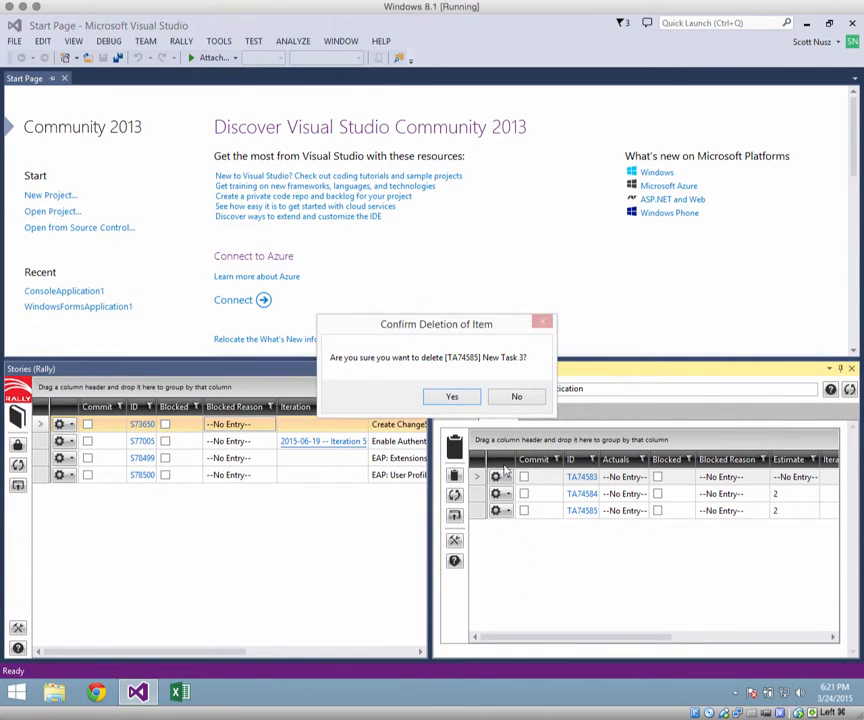
left_click(452, 396)
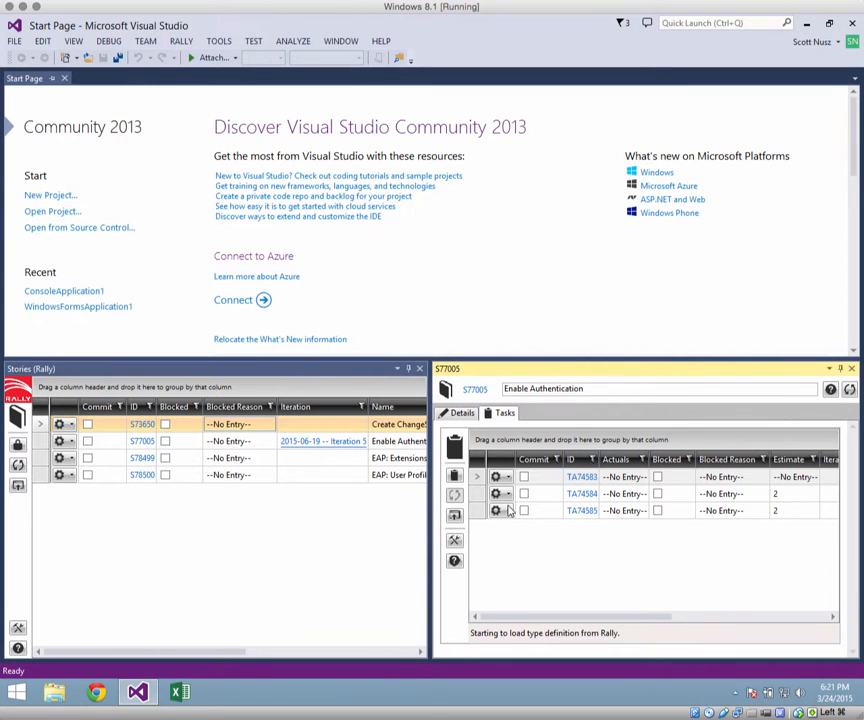
left_click(496, 492)
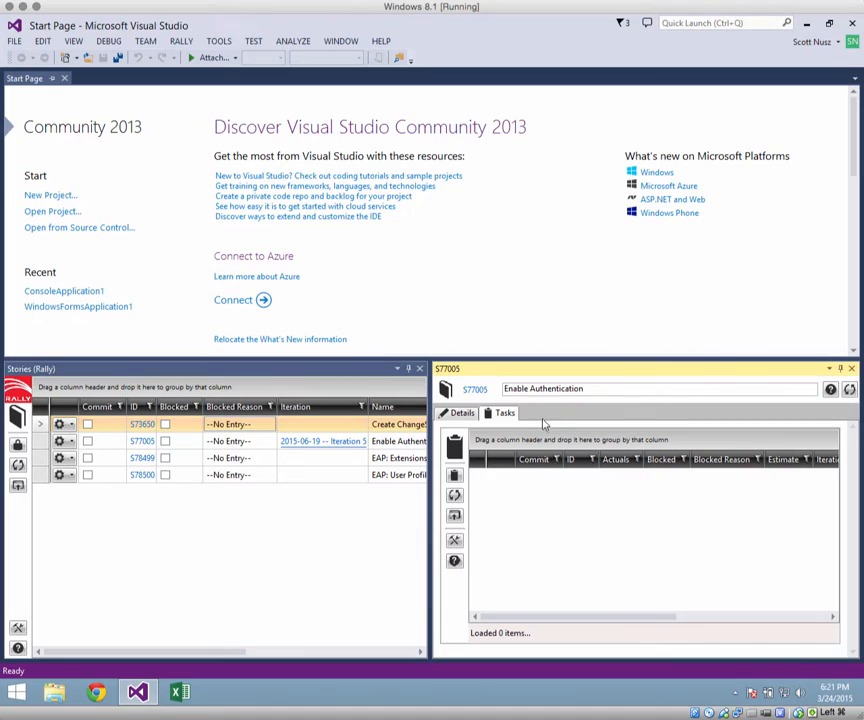
left_click(460, 412)
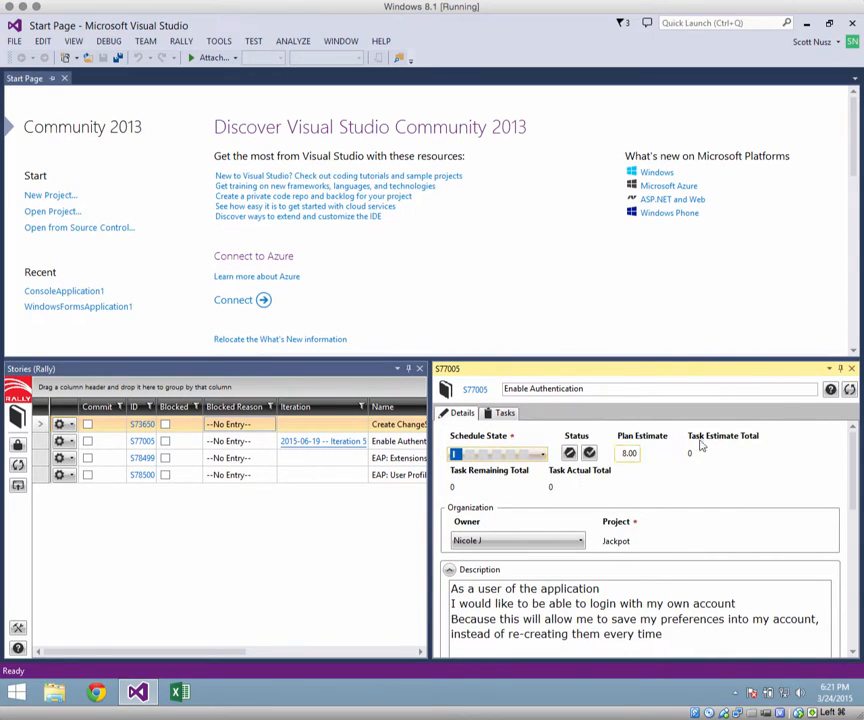